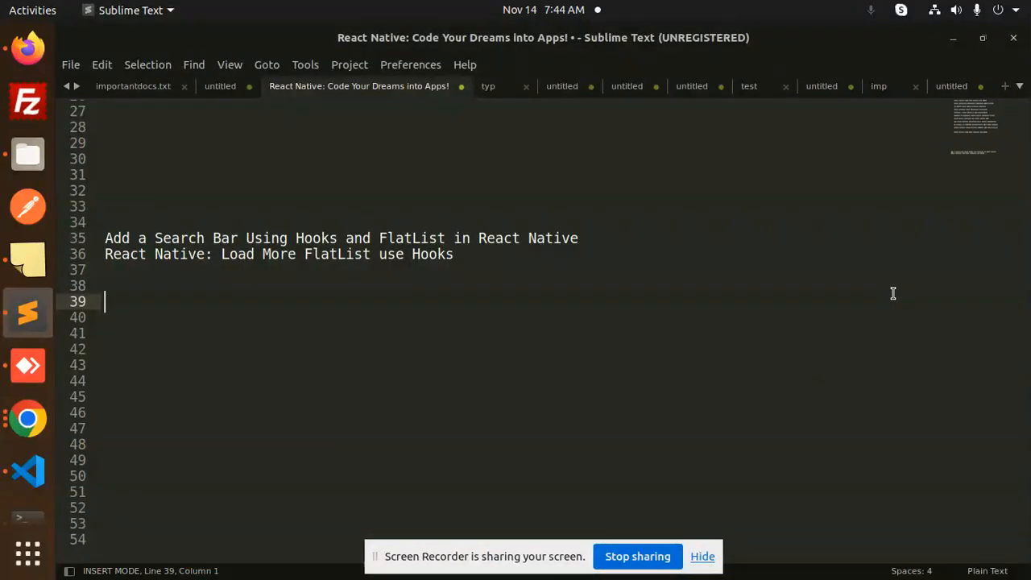
# Scroll the phone's post list to the bottom and tap Load More to fetch the next page.
pyautogui.doubleClick(178, 254)
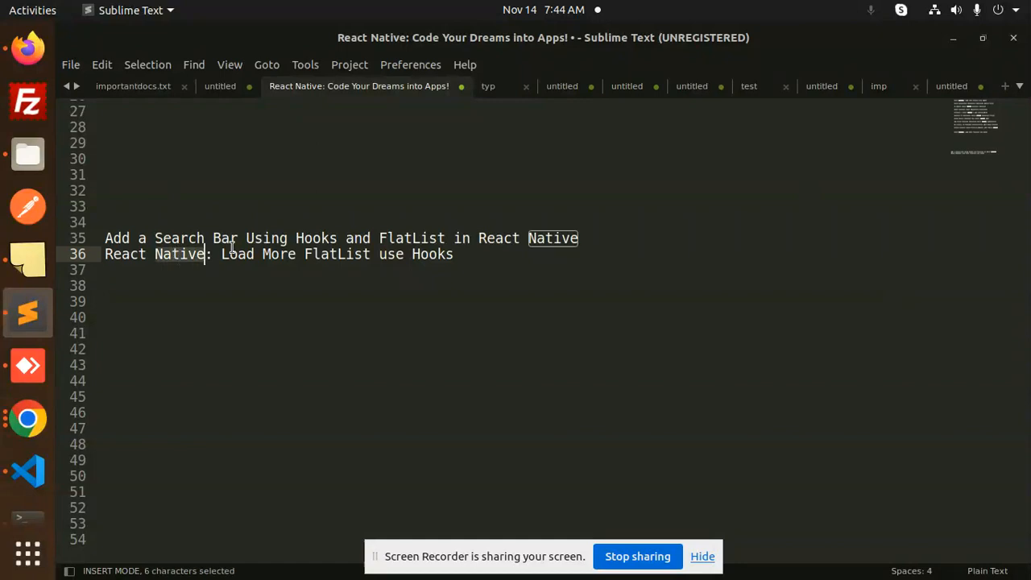
pyautogui.click(454, 253)
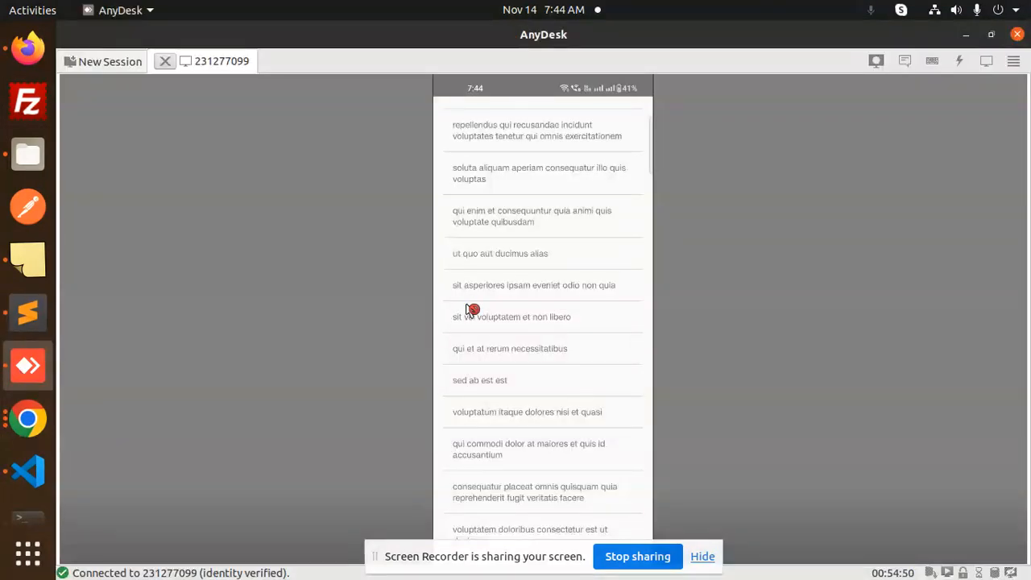
pyautogui.scroll(-3)
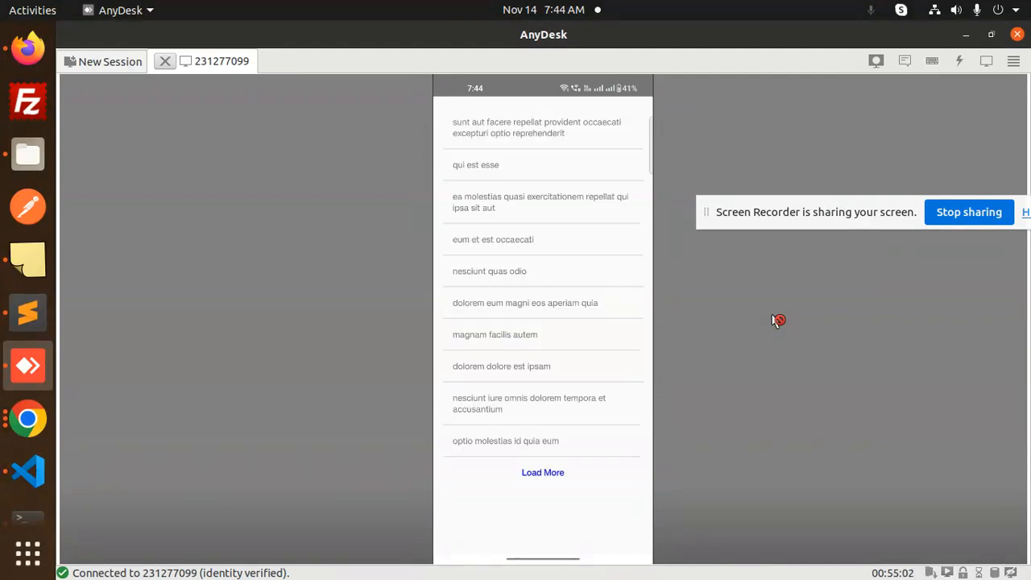
pyautogui.click(543, 471)
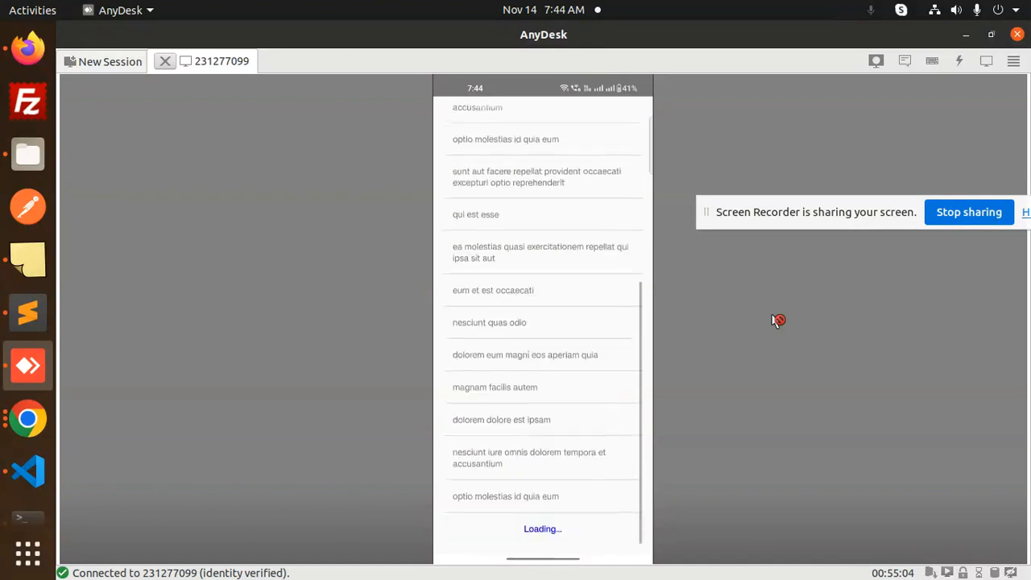
# Page down through the newly loaded posts as more items keep loading.
pyautogui.scroll(-3)
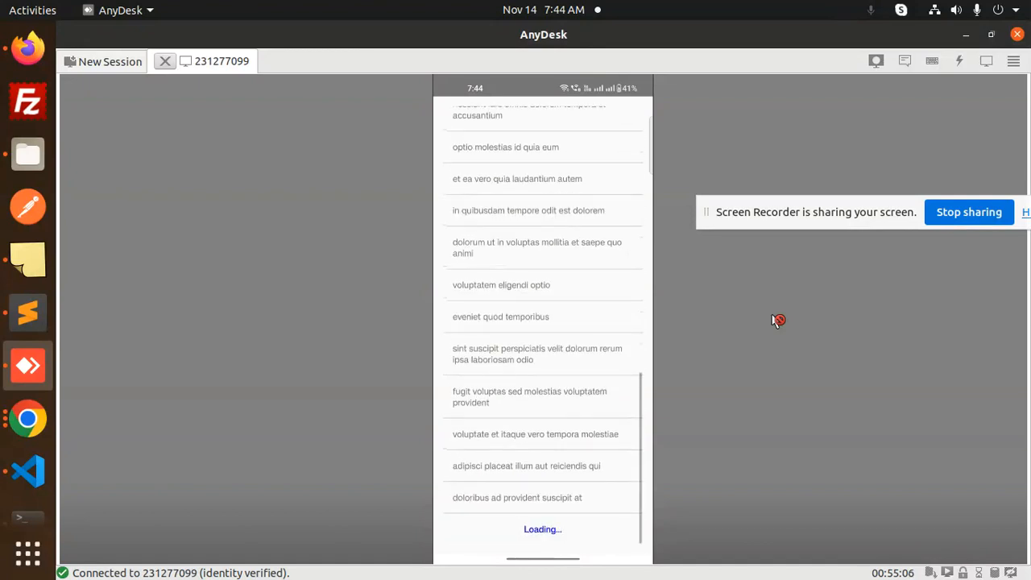
pyautogui.scroll(-3)
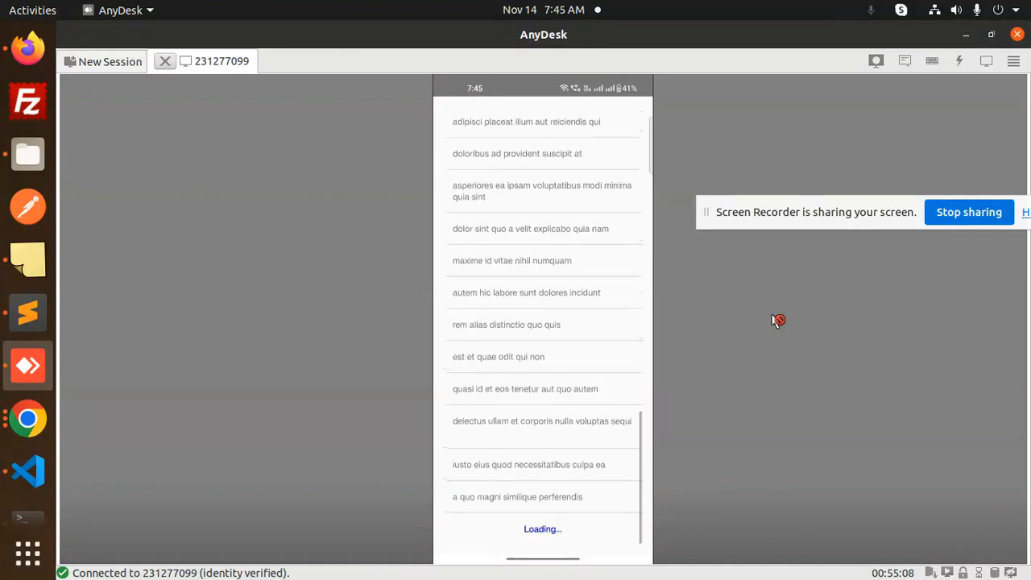
pyautogui.scroll(-3)
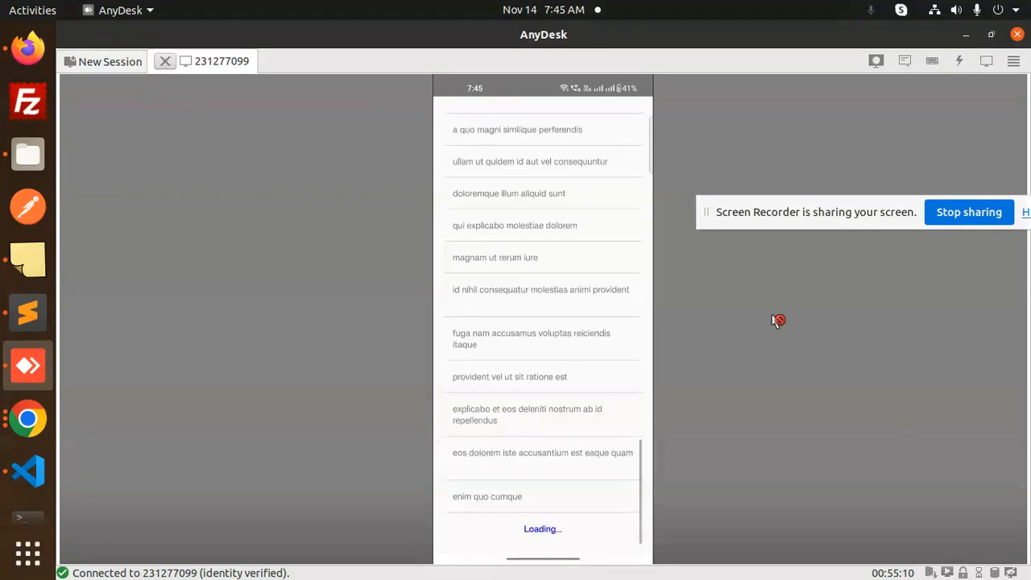
pyautogui.scroll(-3)
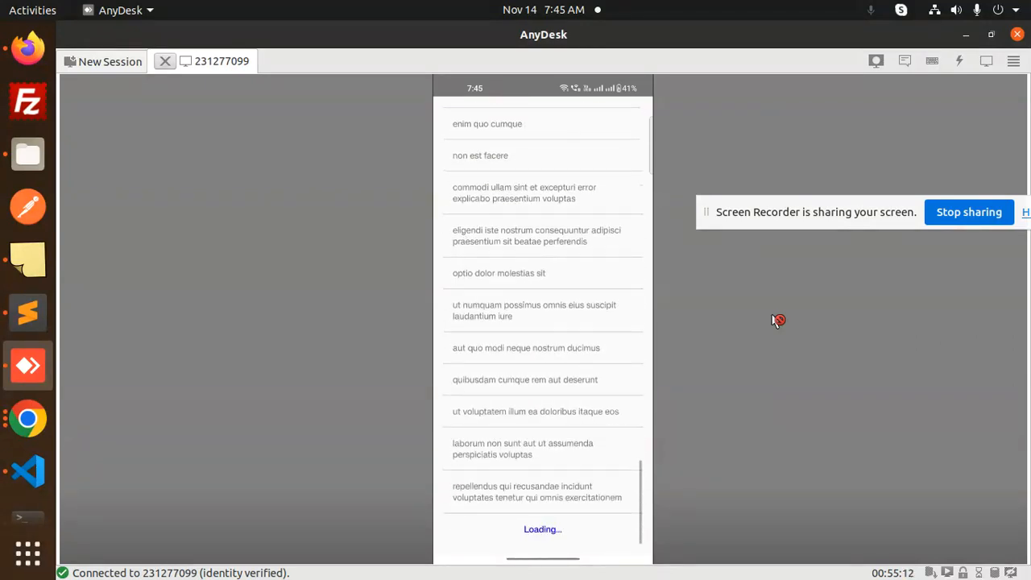
pyautogui.scroll(-3)
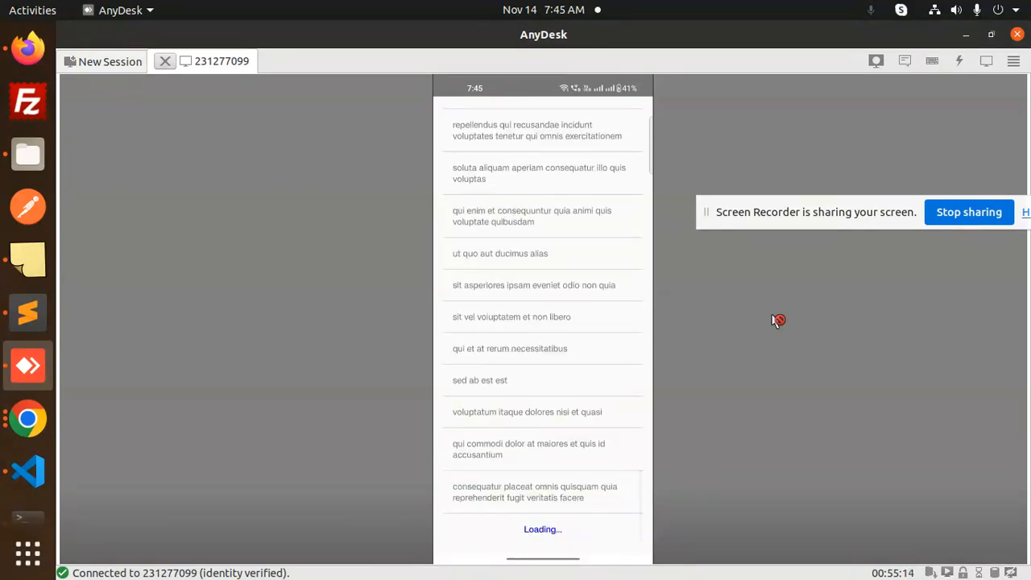
pyautogui.scroll(-3)
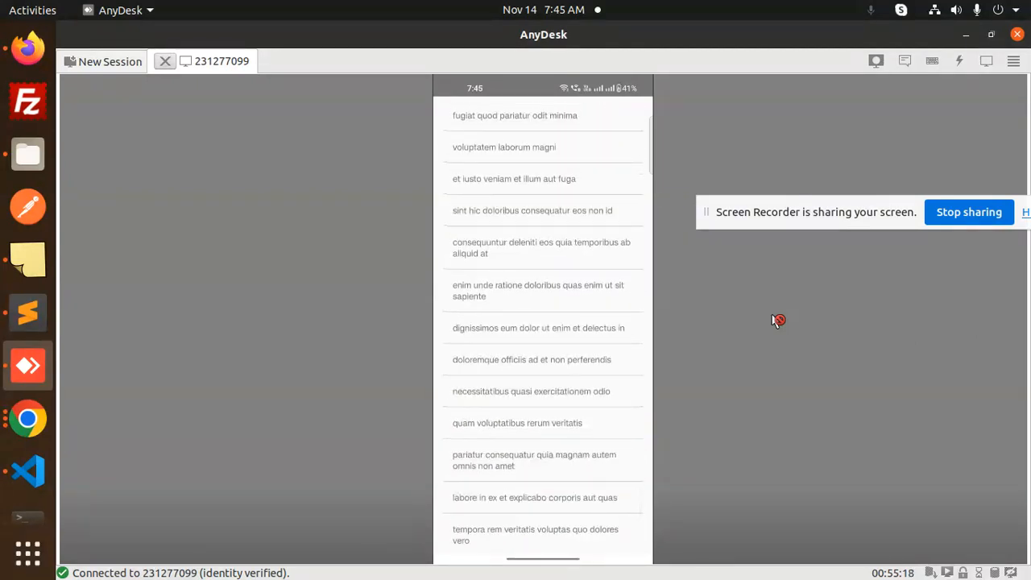
pyautogui.scroll(-3)
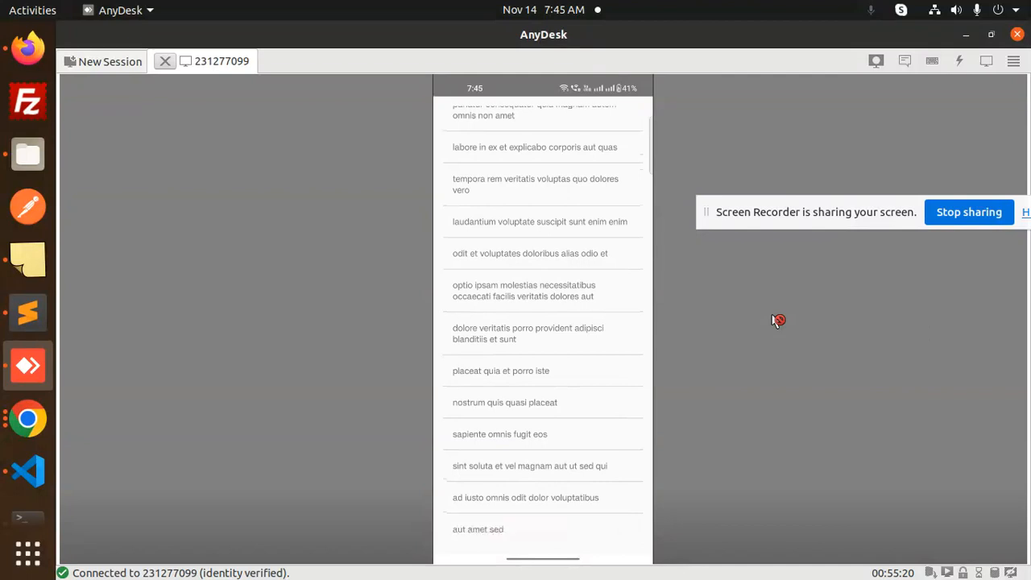
pyautogui.scroll(-3)
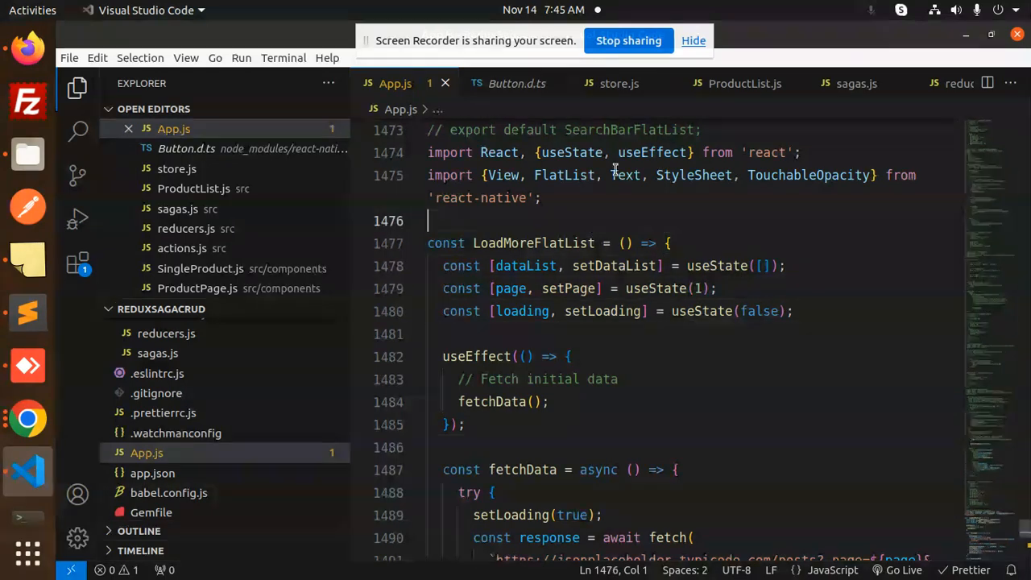
pyautogui.click(662, 153)
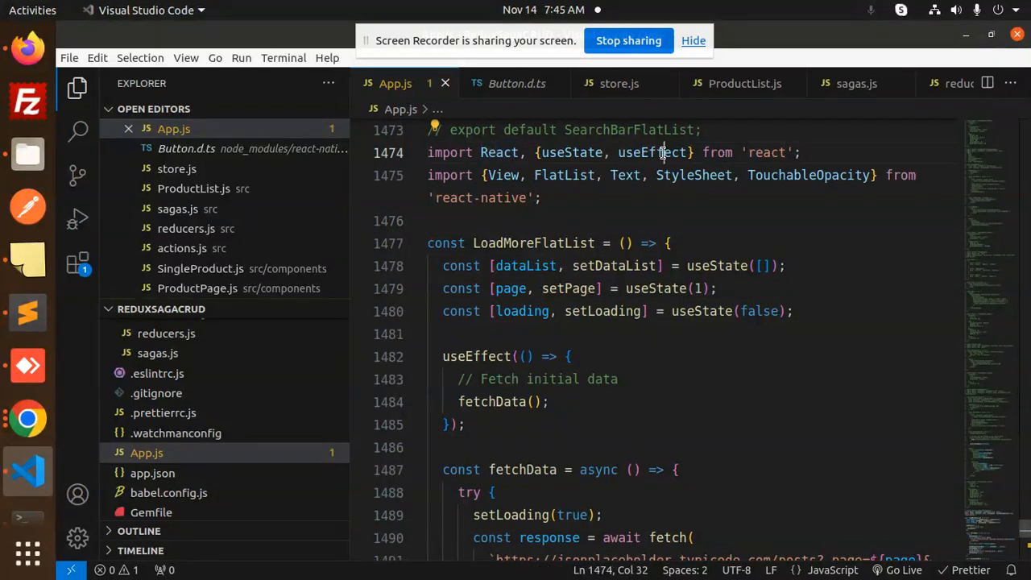
pyautogui.doubleClick(763, 152)
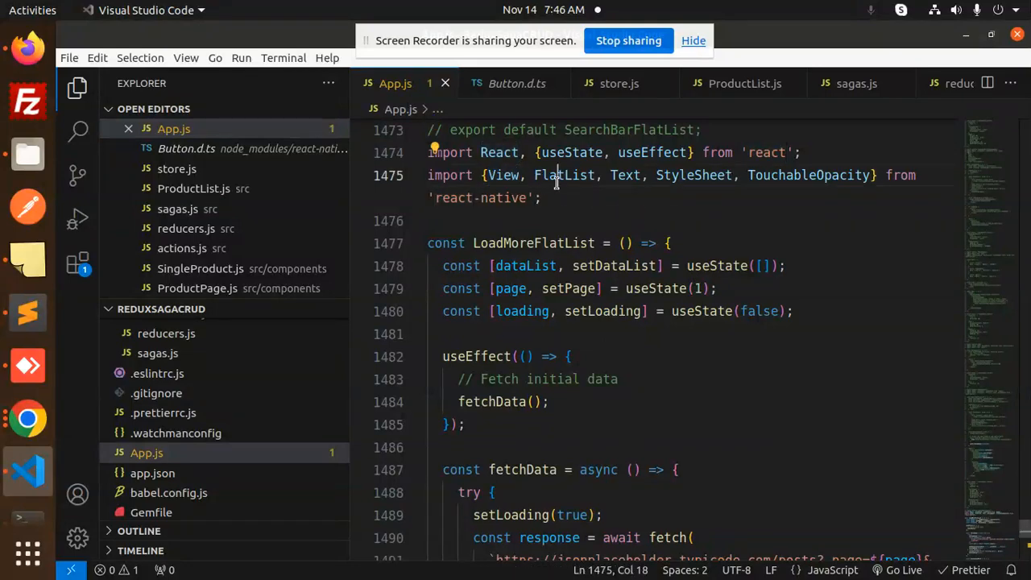
pyautogui.doubleClick(809, 175)
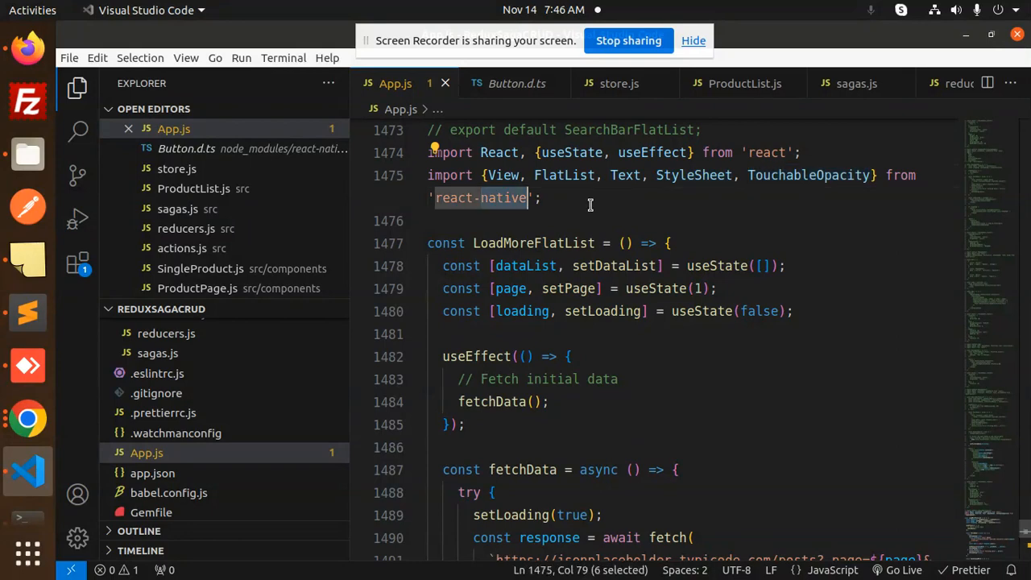
pyautogui.doubleClick(533, 242)
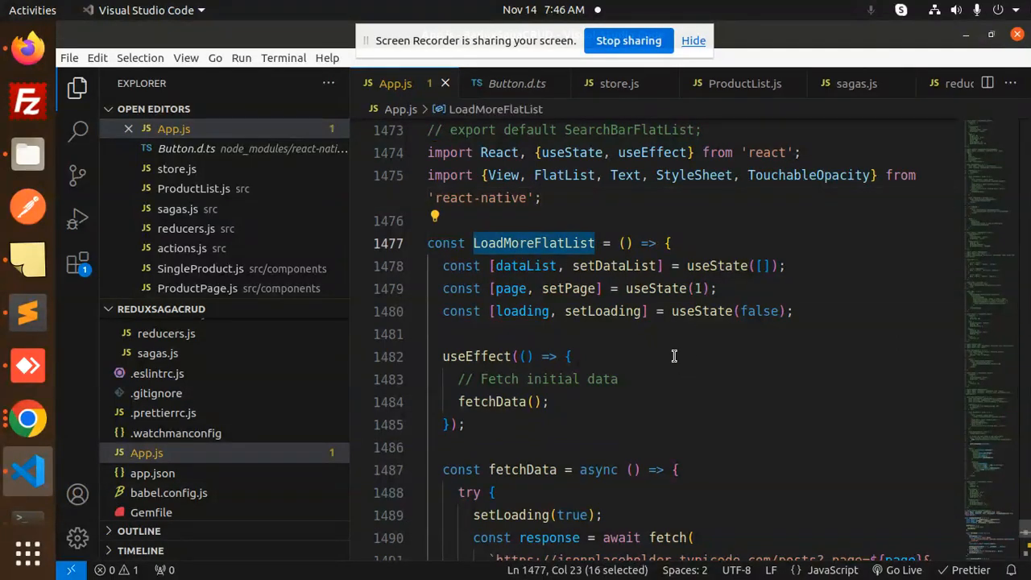
pyautogui.click(552, 266)
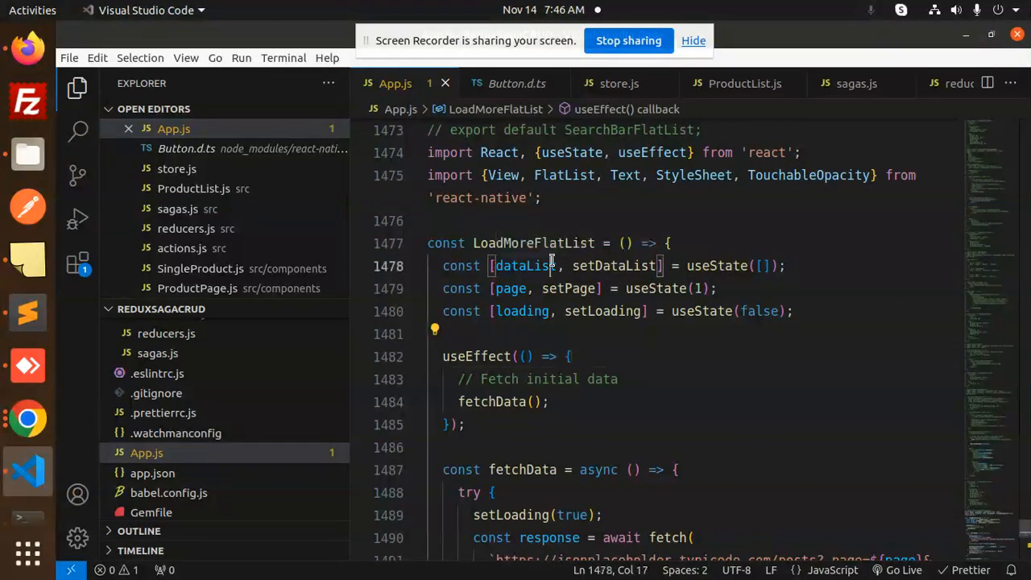
pyautogui.doubleClick(519, 311)
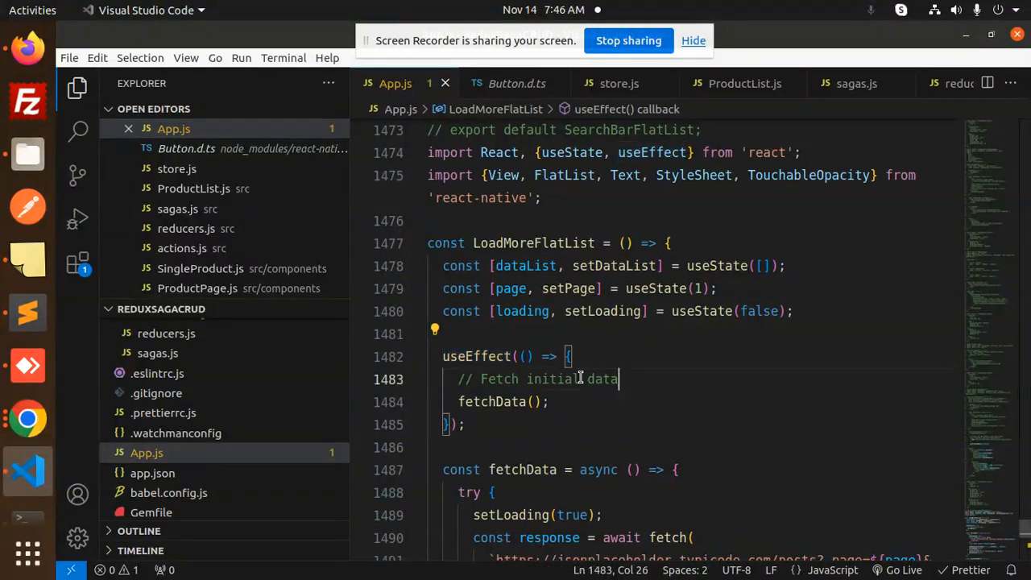
pyautogui.doubleClick(492, 401)
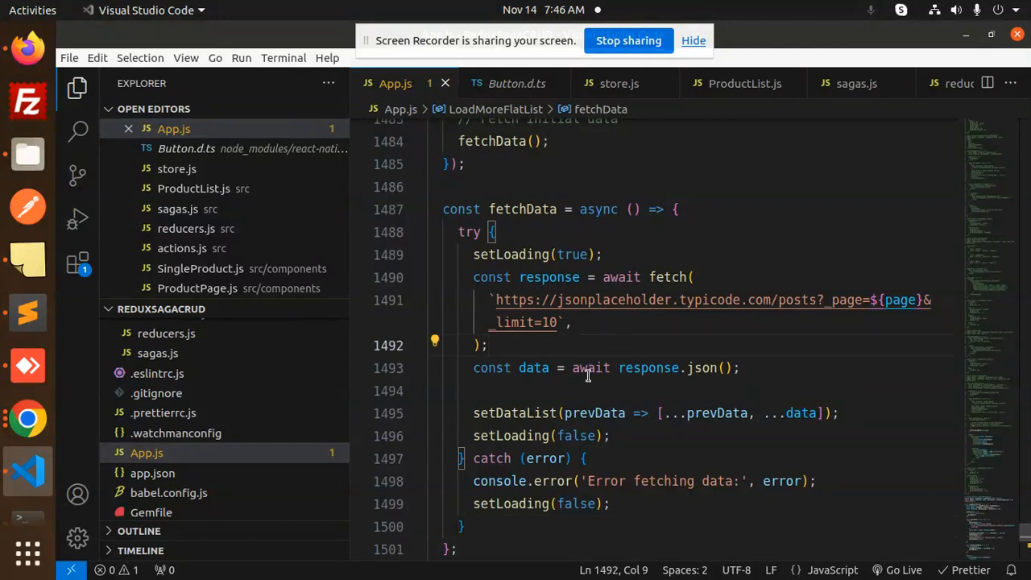
pyautogui.doubleClick(514, 412)
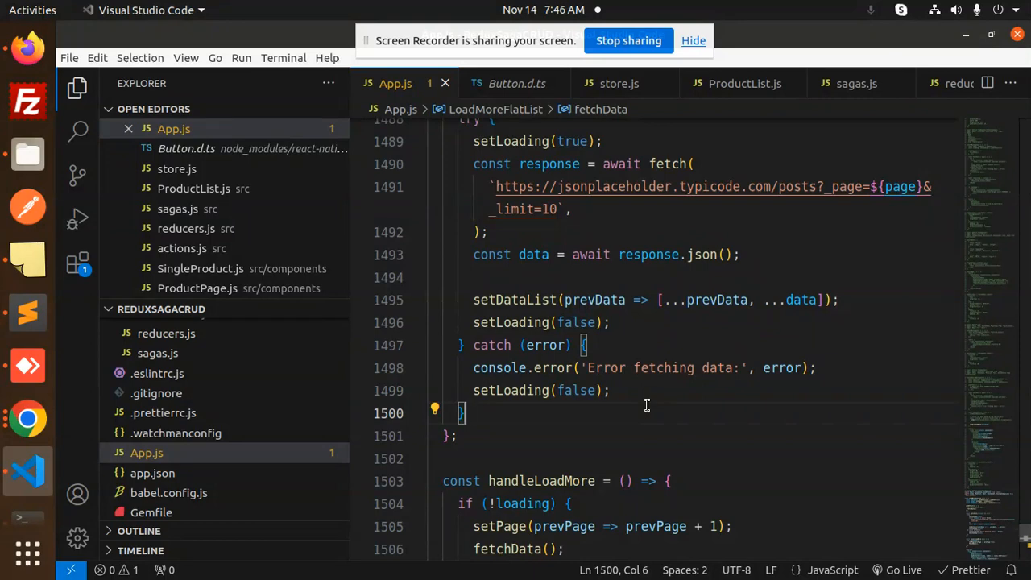
pyautogui.scroll(-3)
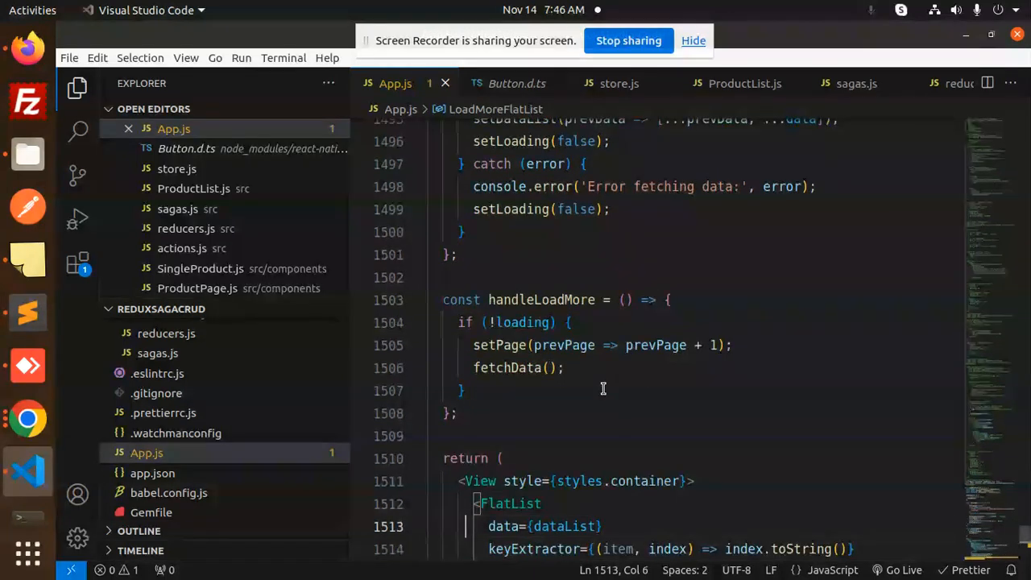
pyautogui.click(654, 344)
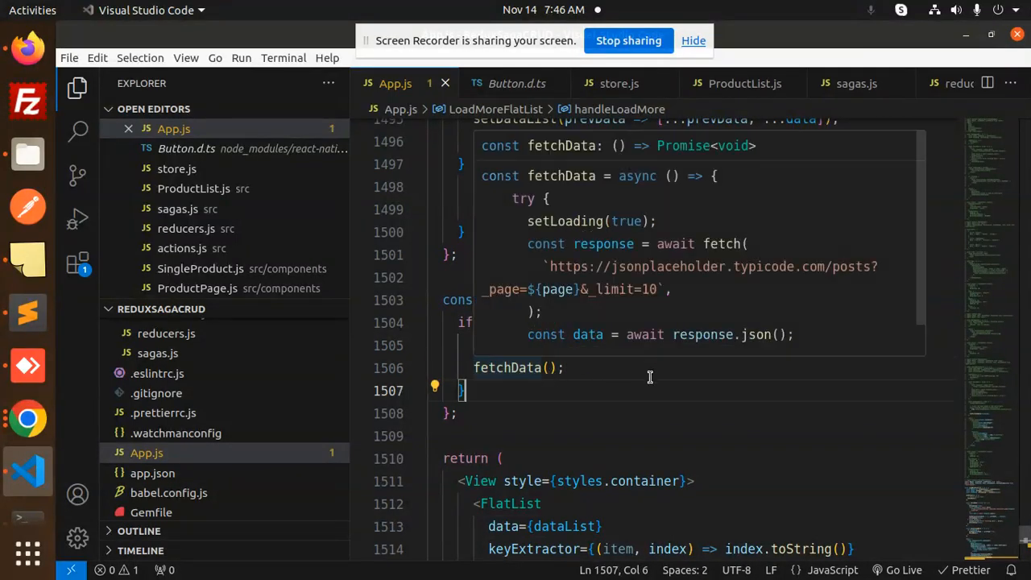
pyautogui.doubleClick(499, 344)
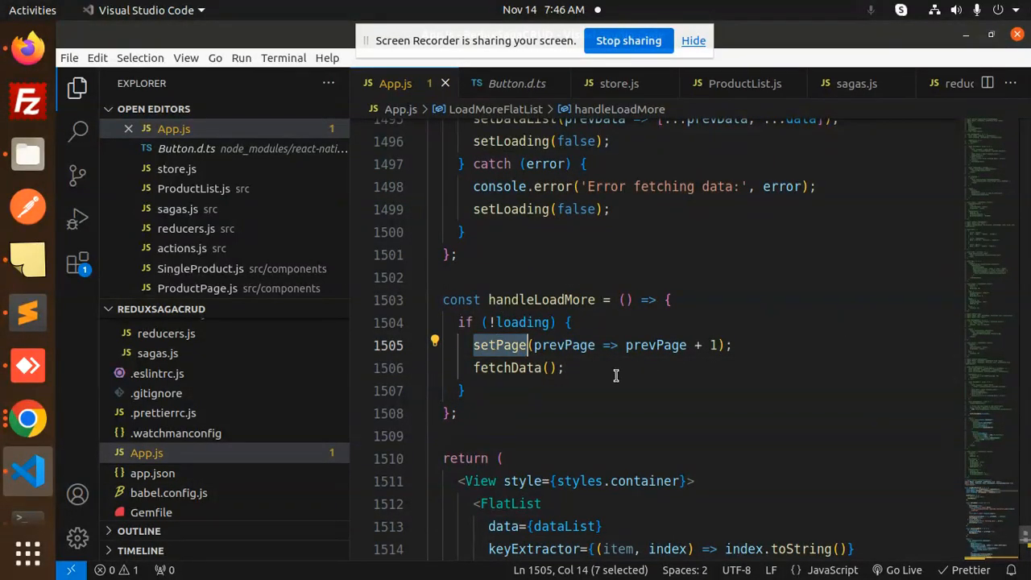
pyautogui.click(565, 367)
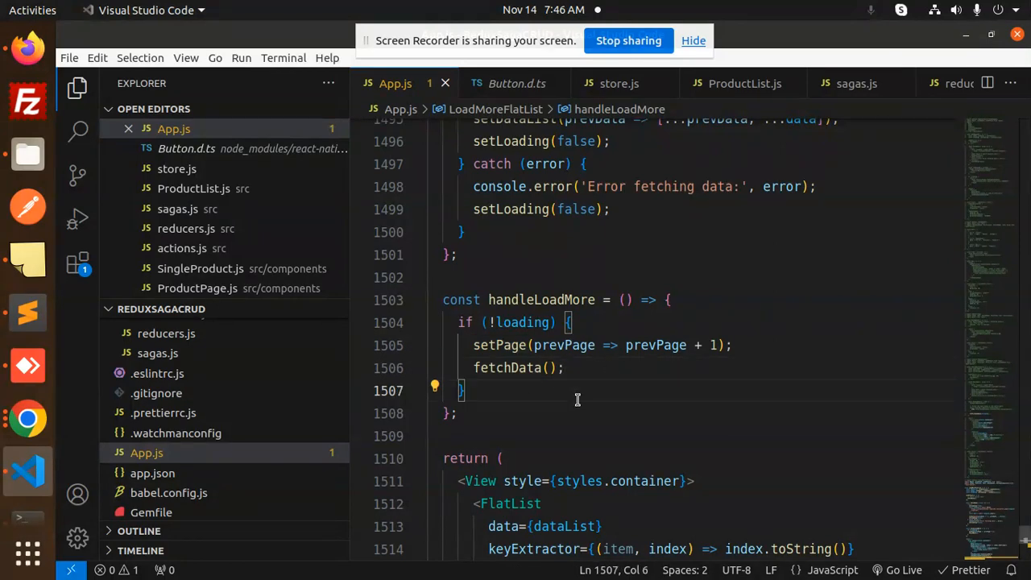
pyautogui.scroll(-3)
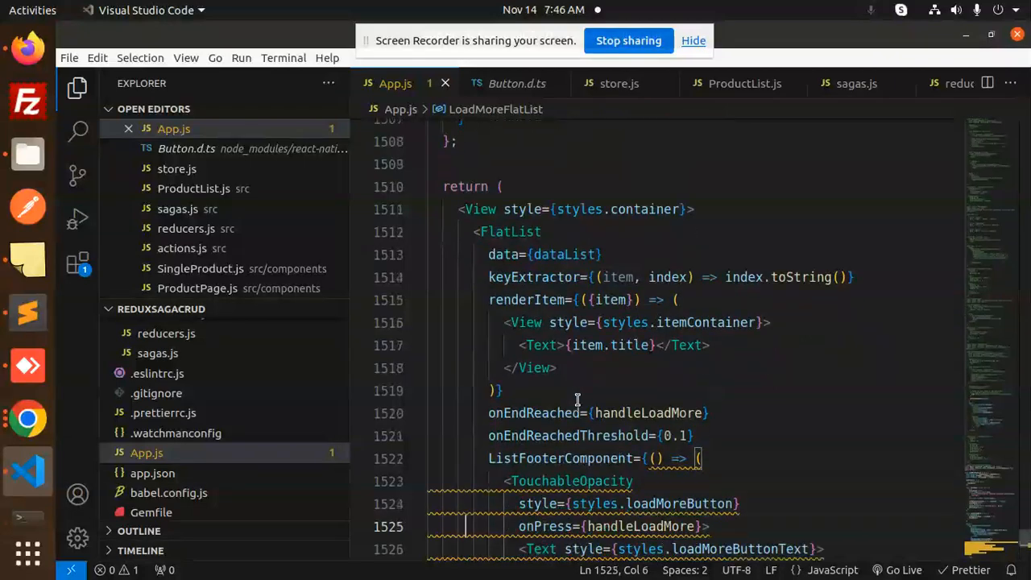
pyautogui.doubleClick(563, 254)
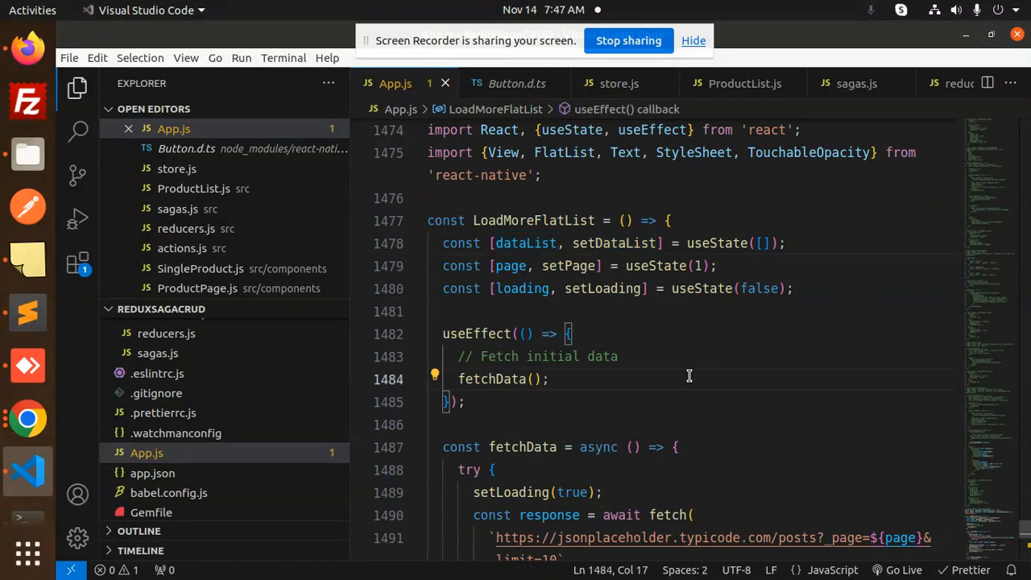
pyautogui.scroll(-3)
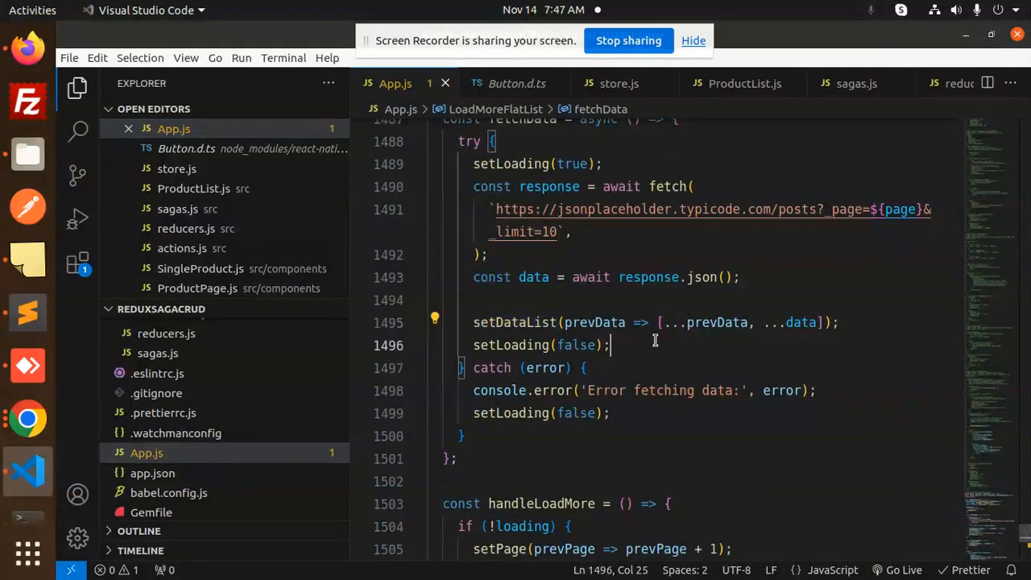
pyautogui.scroll(-3)
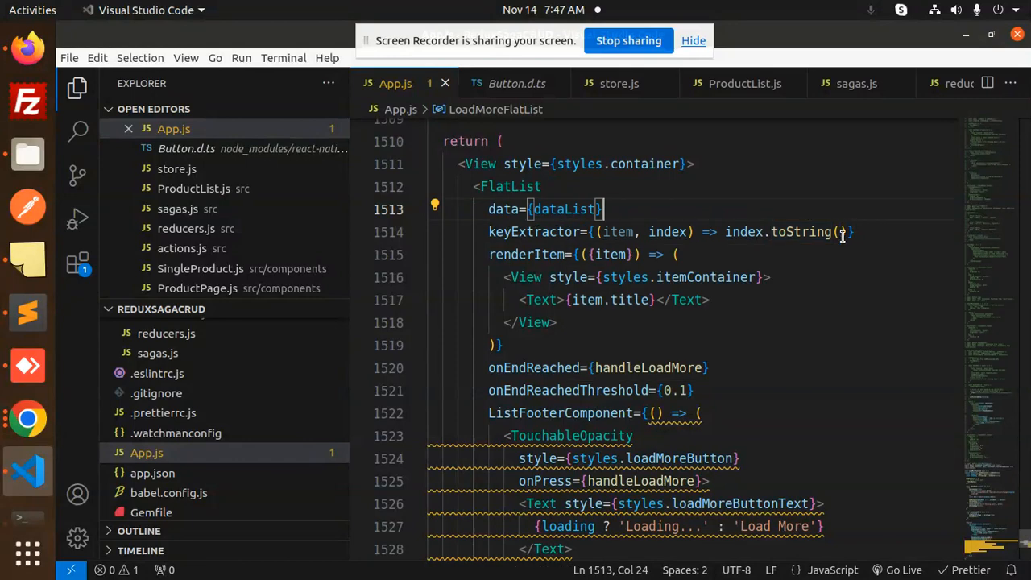
pyautogui.doubleClick(527, 255)
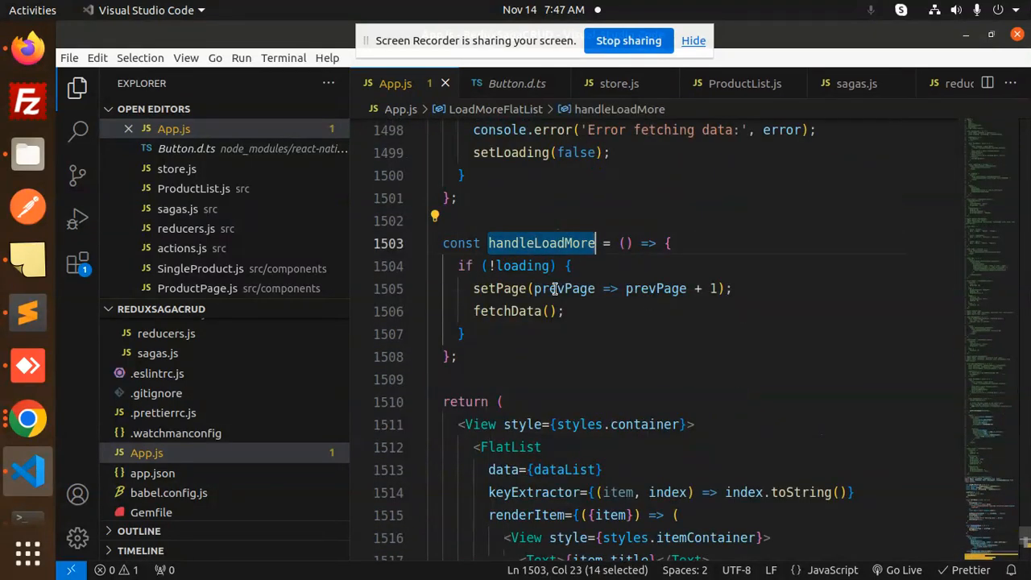
pyautogui.moveTo(626, 341)
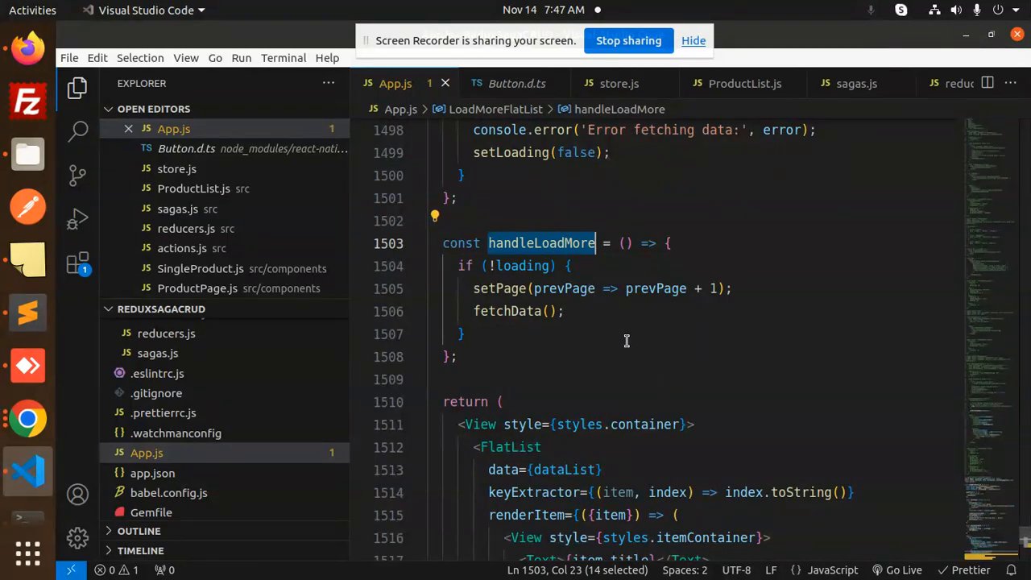
pyautogui.scroll(-3)
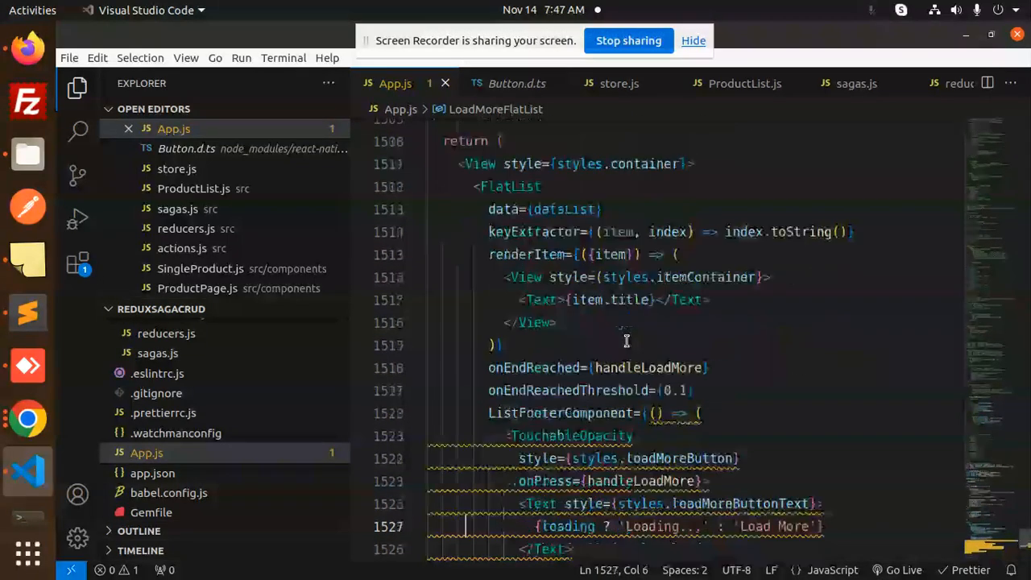
pyautogui.scroll(-3)
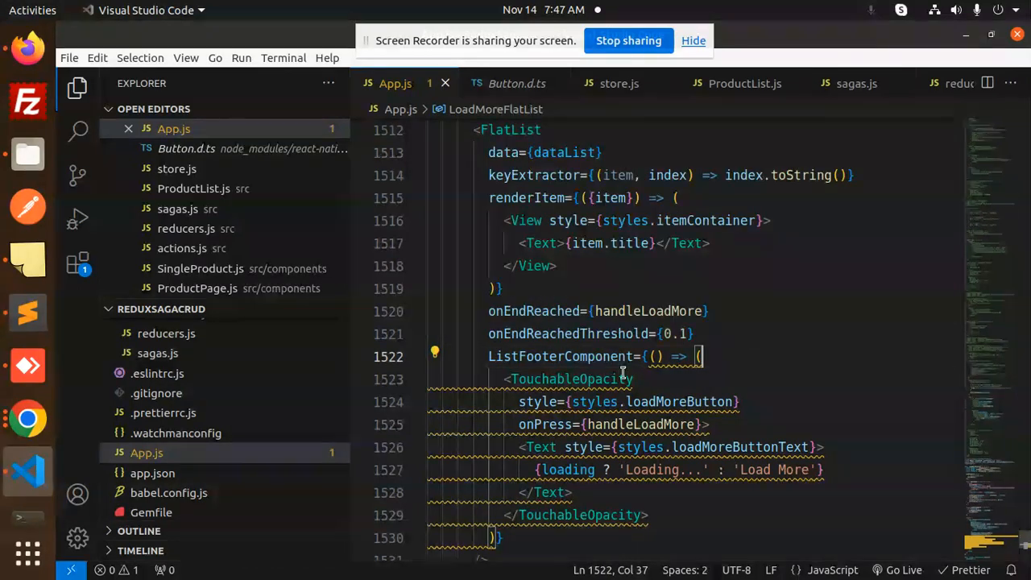
pyautogui.doubleClick(793, 469)
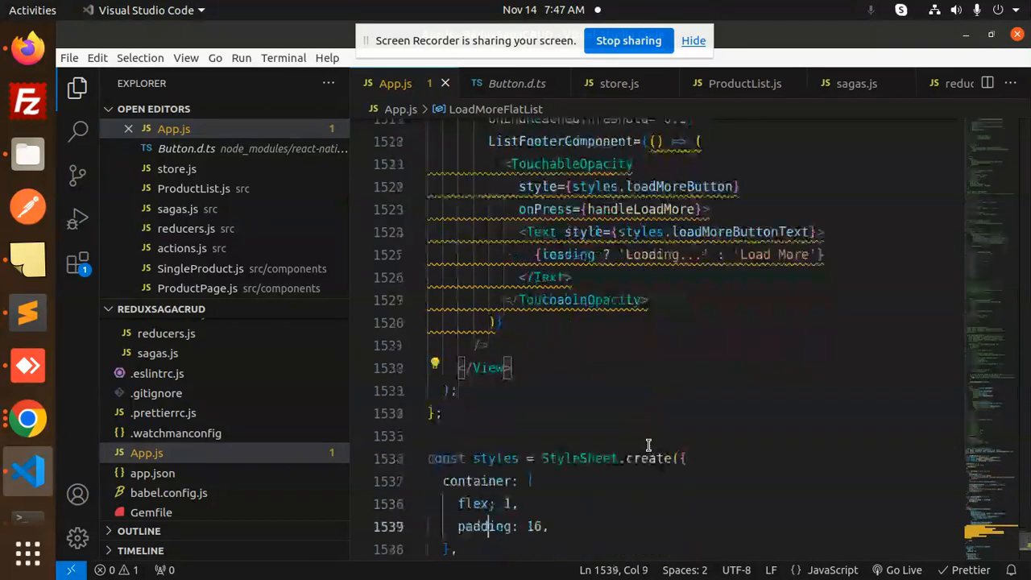
pyautogui.scroll(-3)
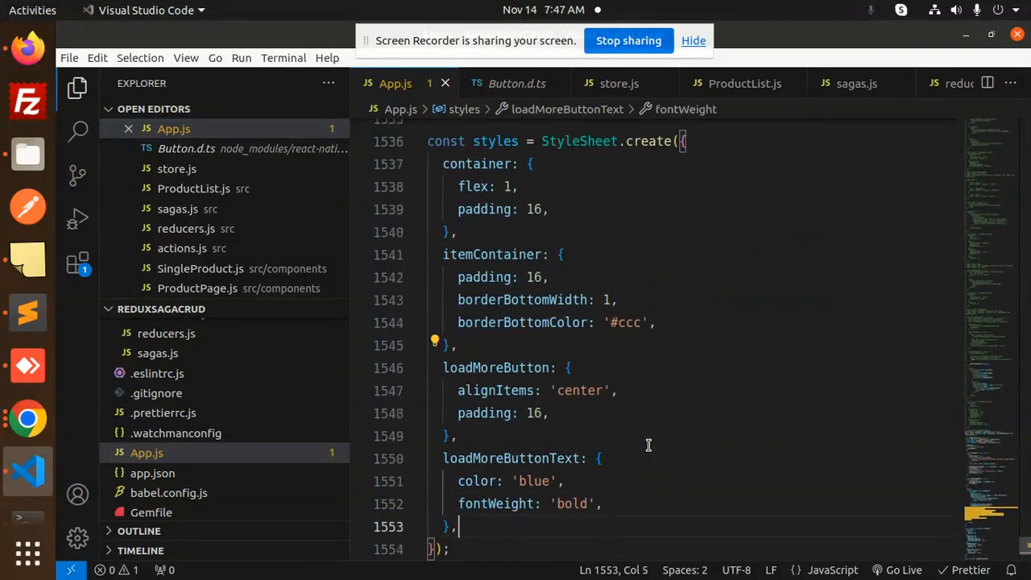